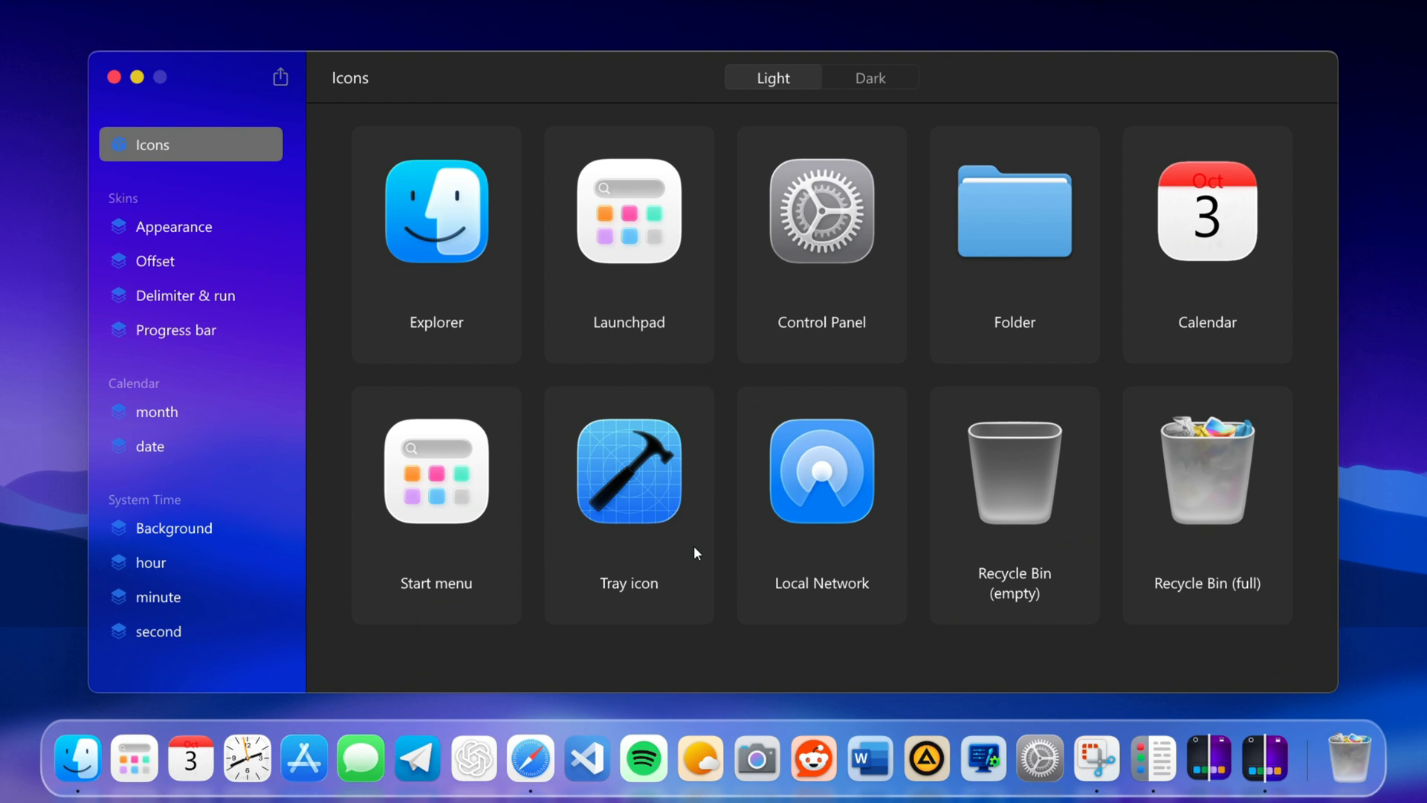
- Close the Tahoe Icons skin window to reveal the pink desktop with widgets and dock
left_click(155, 260)
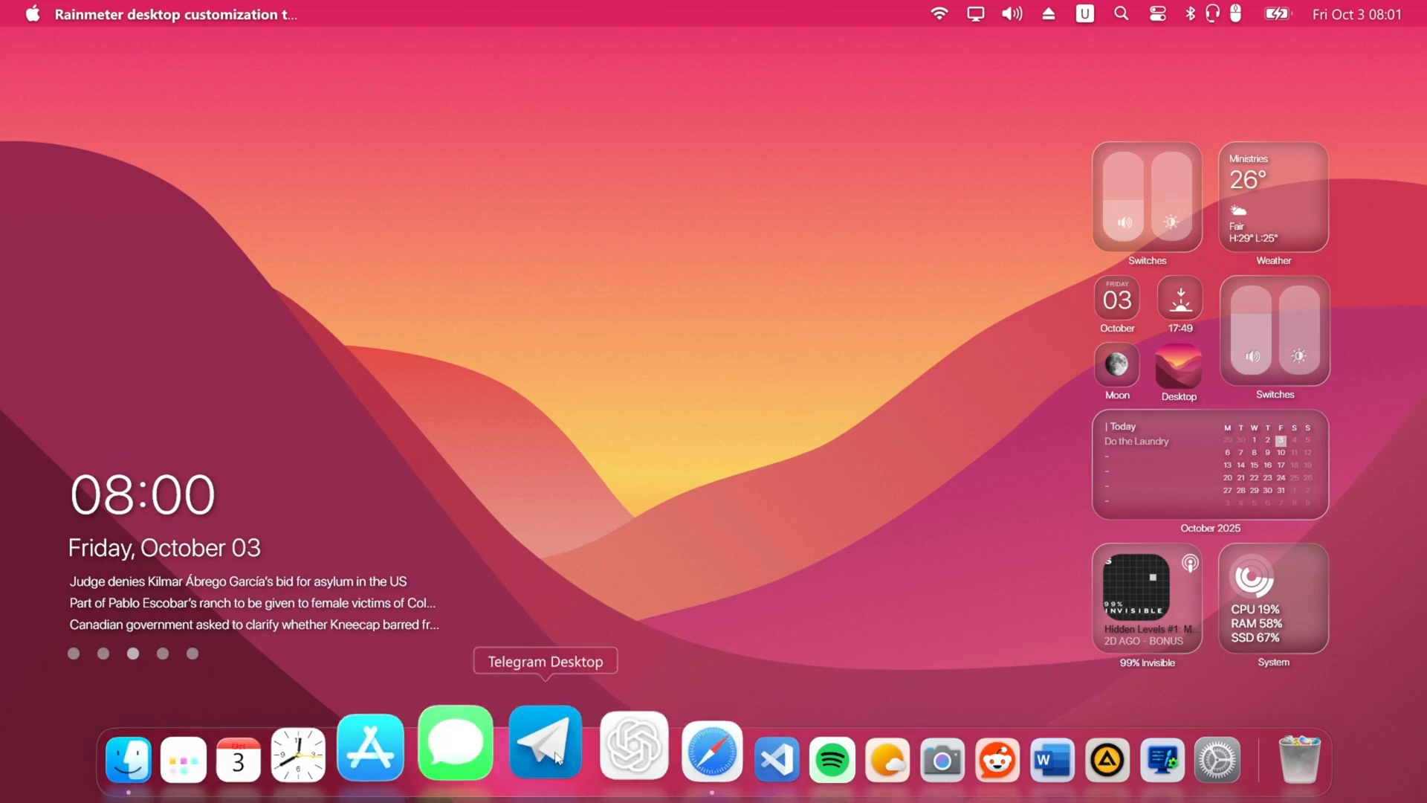
mouse_move(1396, 575)
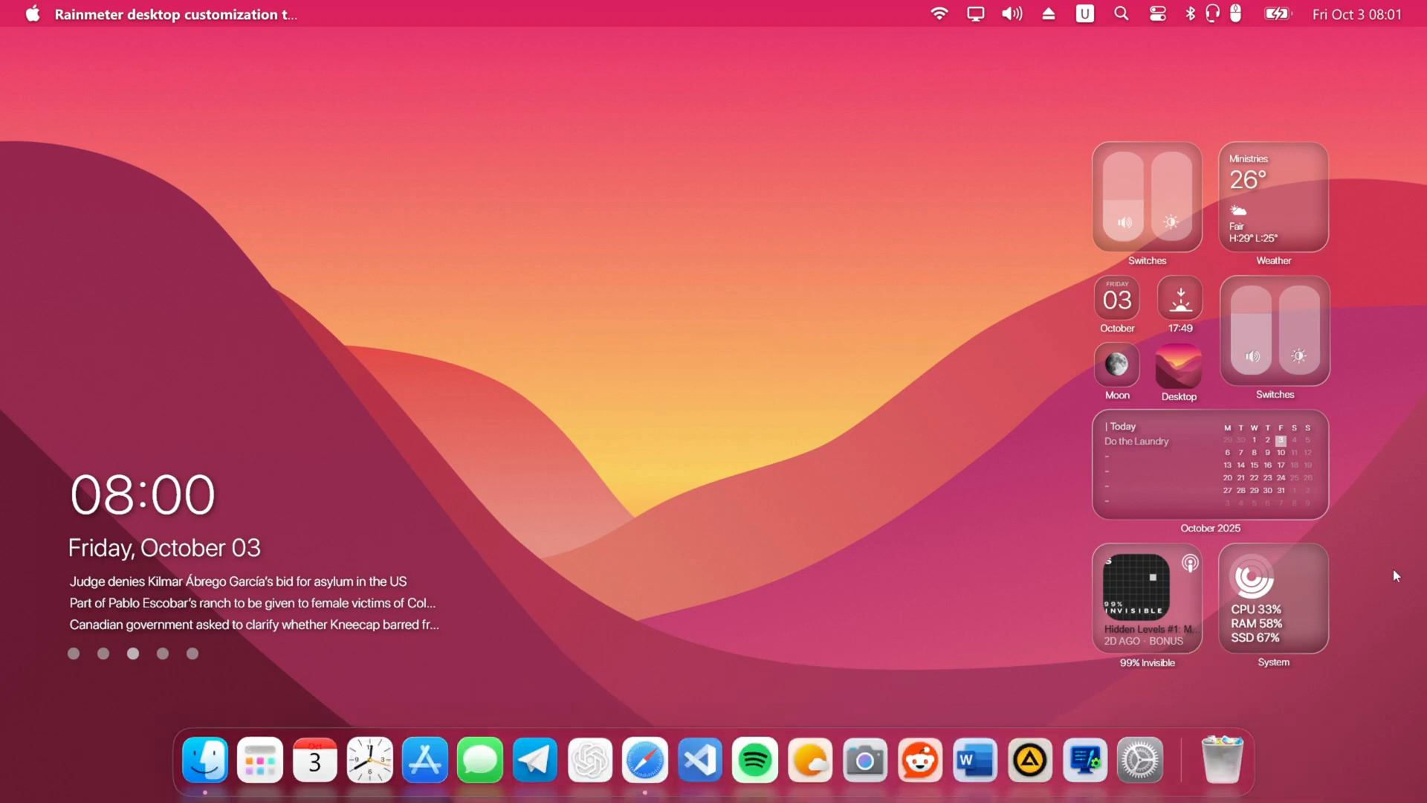
left_click(1189, 13)
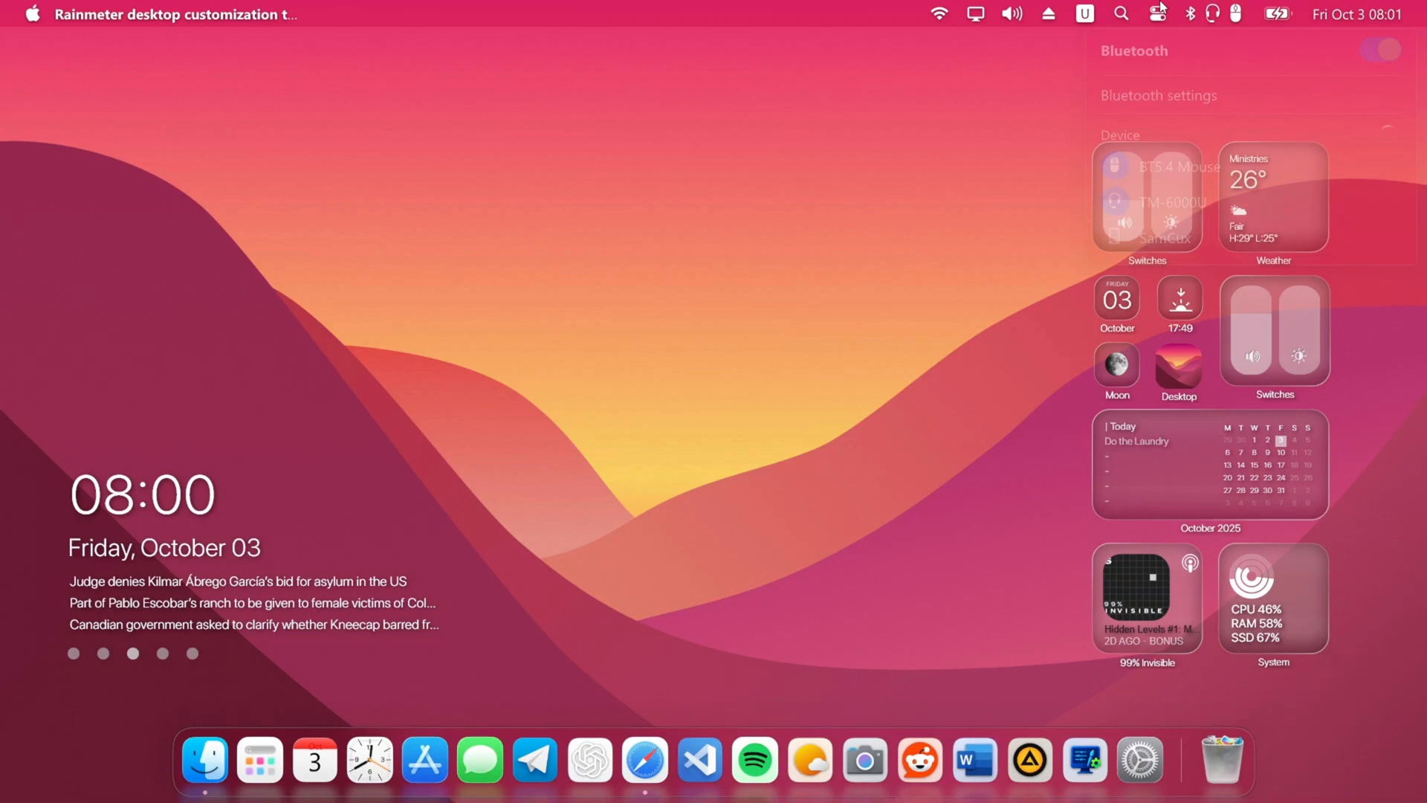
left_click(1158, 13)
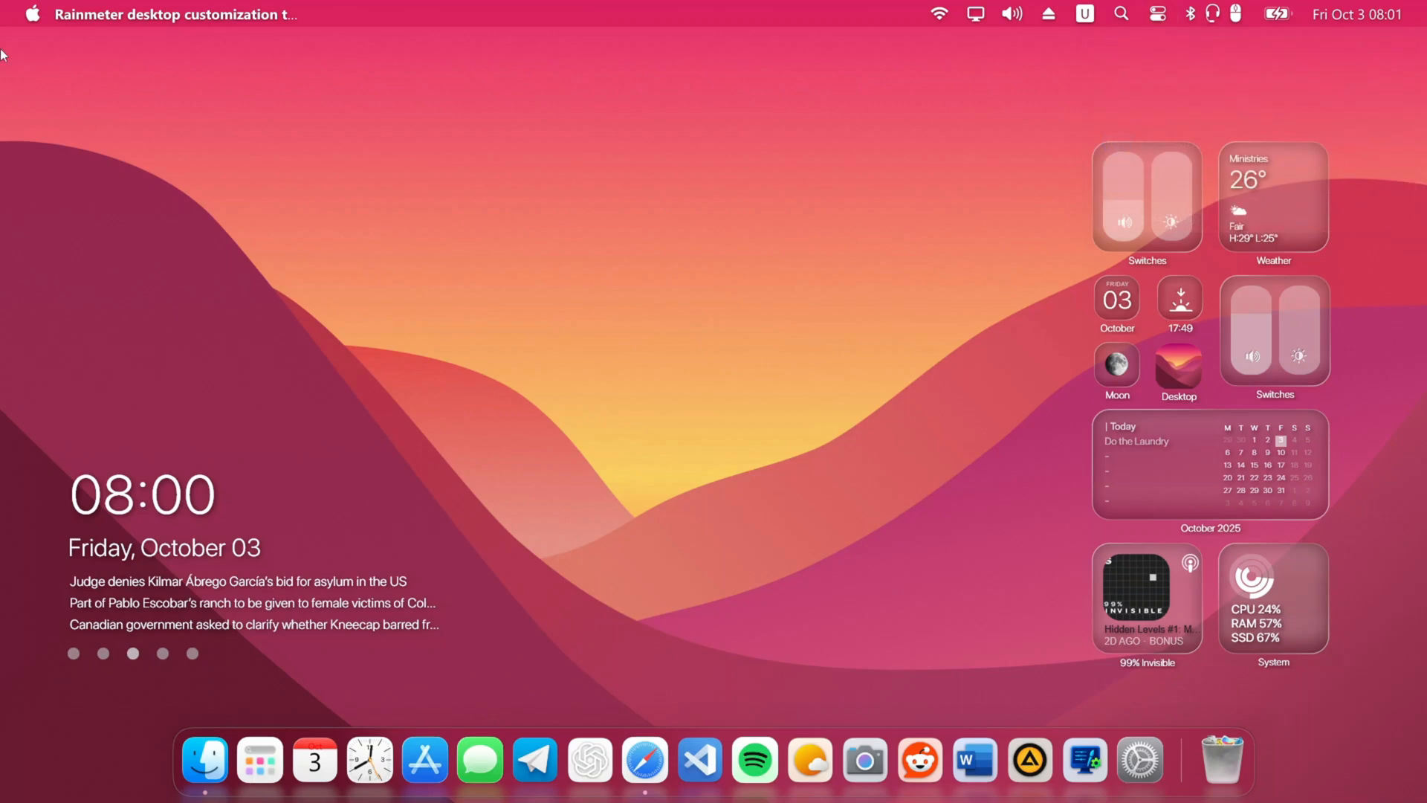
- Open the Apple-logo system menu listing About This PC, settings and power options
left_click(33, 14)
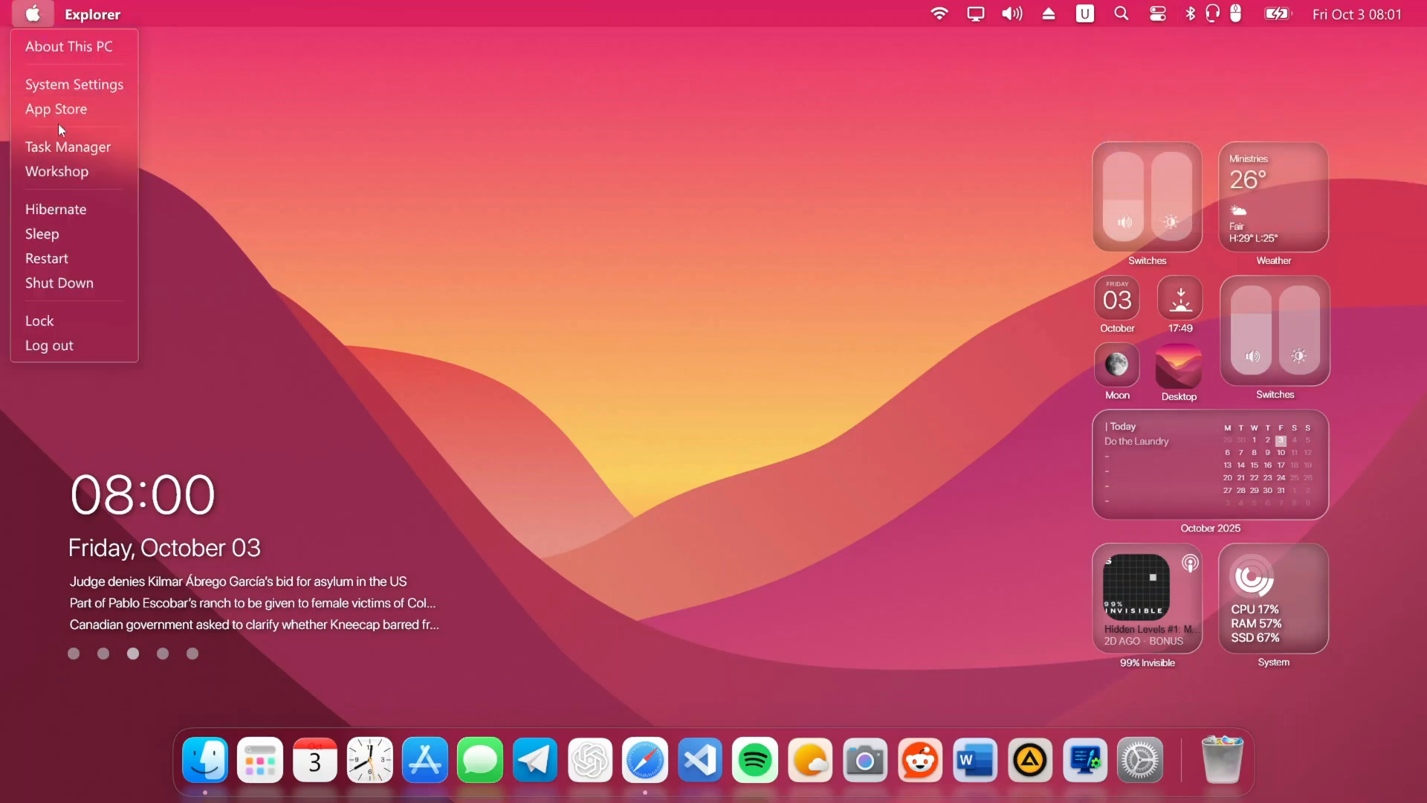
mouse_move(72, 46)
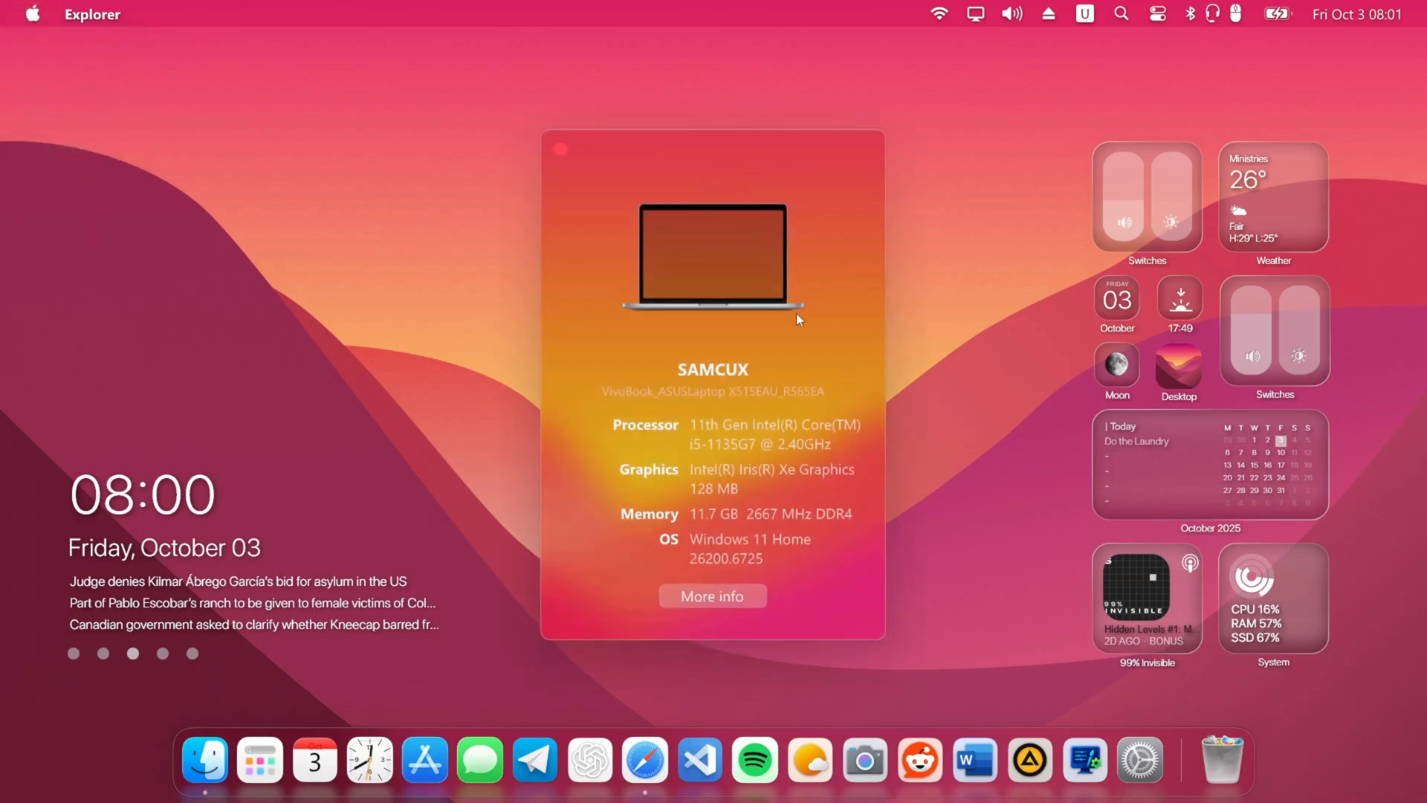
mouse_move(643, 412)
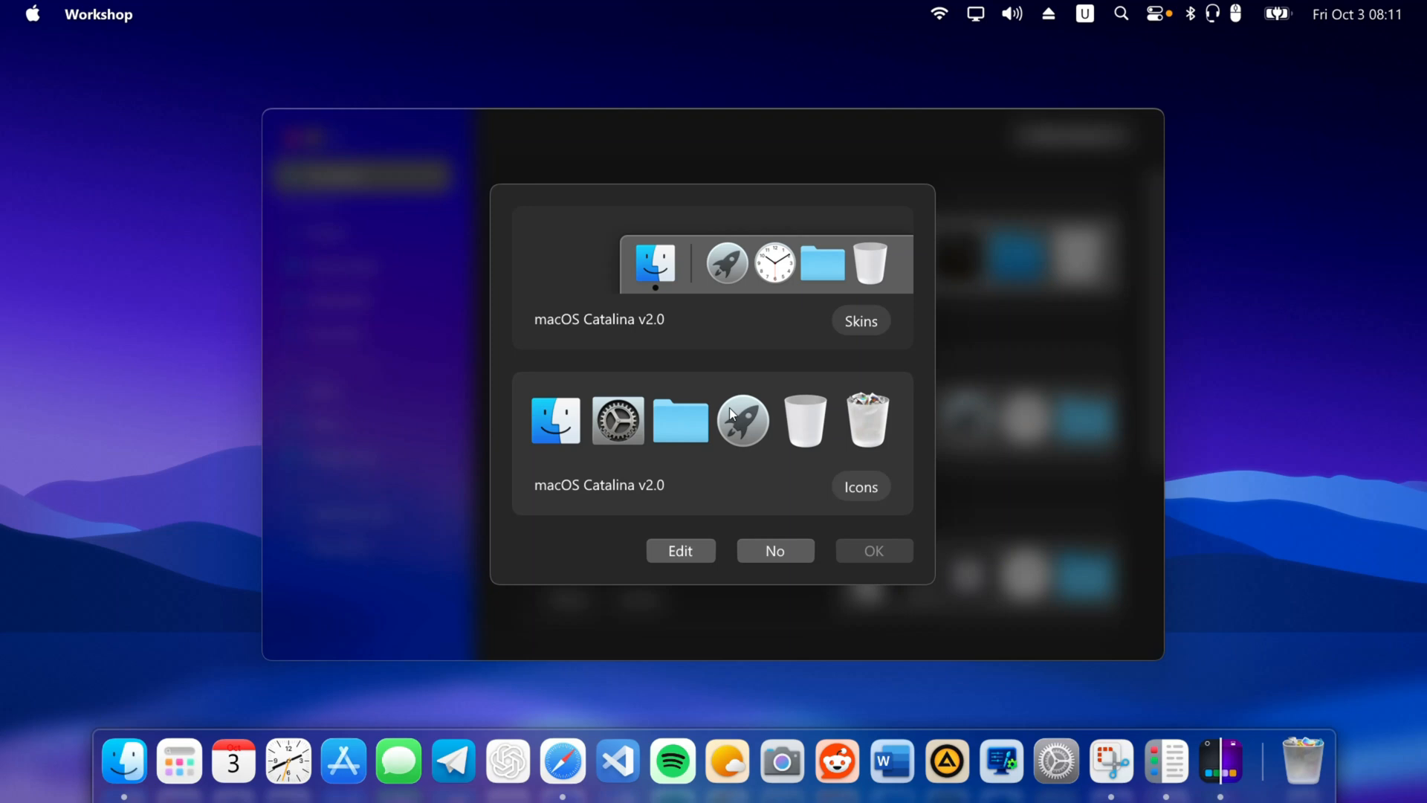
- Dismiss the macOS Catalina v2.0 theme prompt and view the Installed themes list
left_click(774, 550)
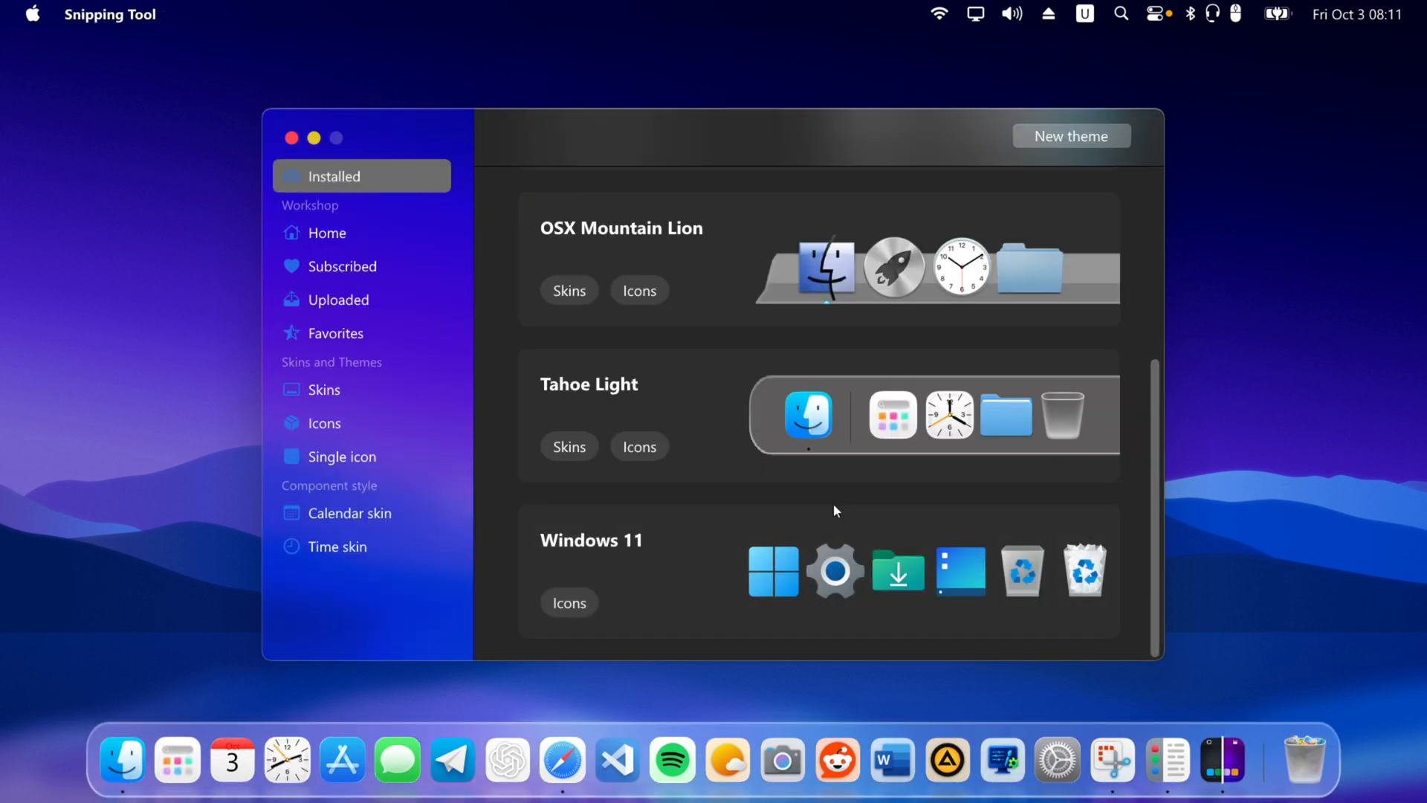
left_click(291, 137)
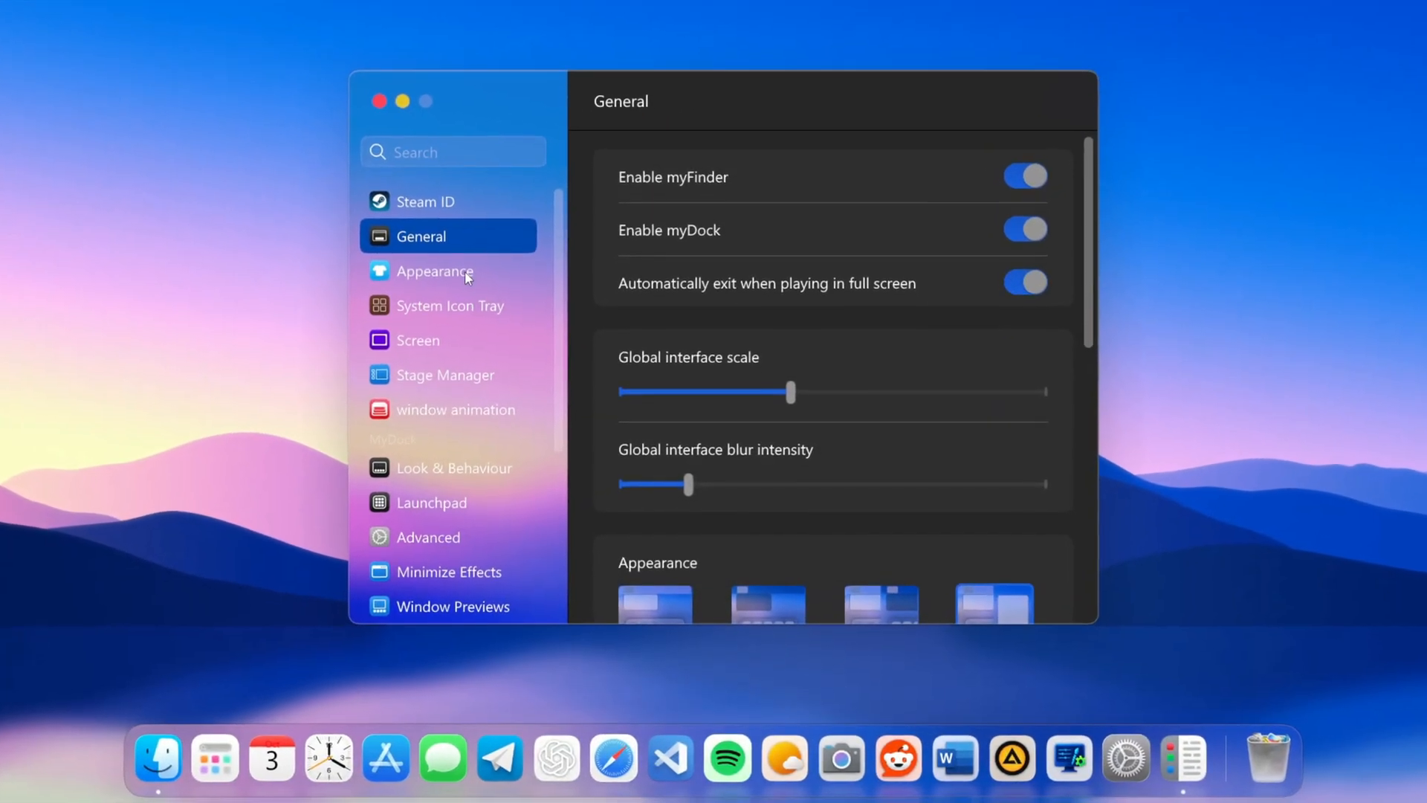
- Choose the first window opening animation effect, then review the window close effects
left_click(455, 409)
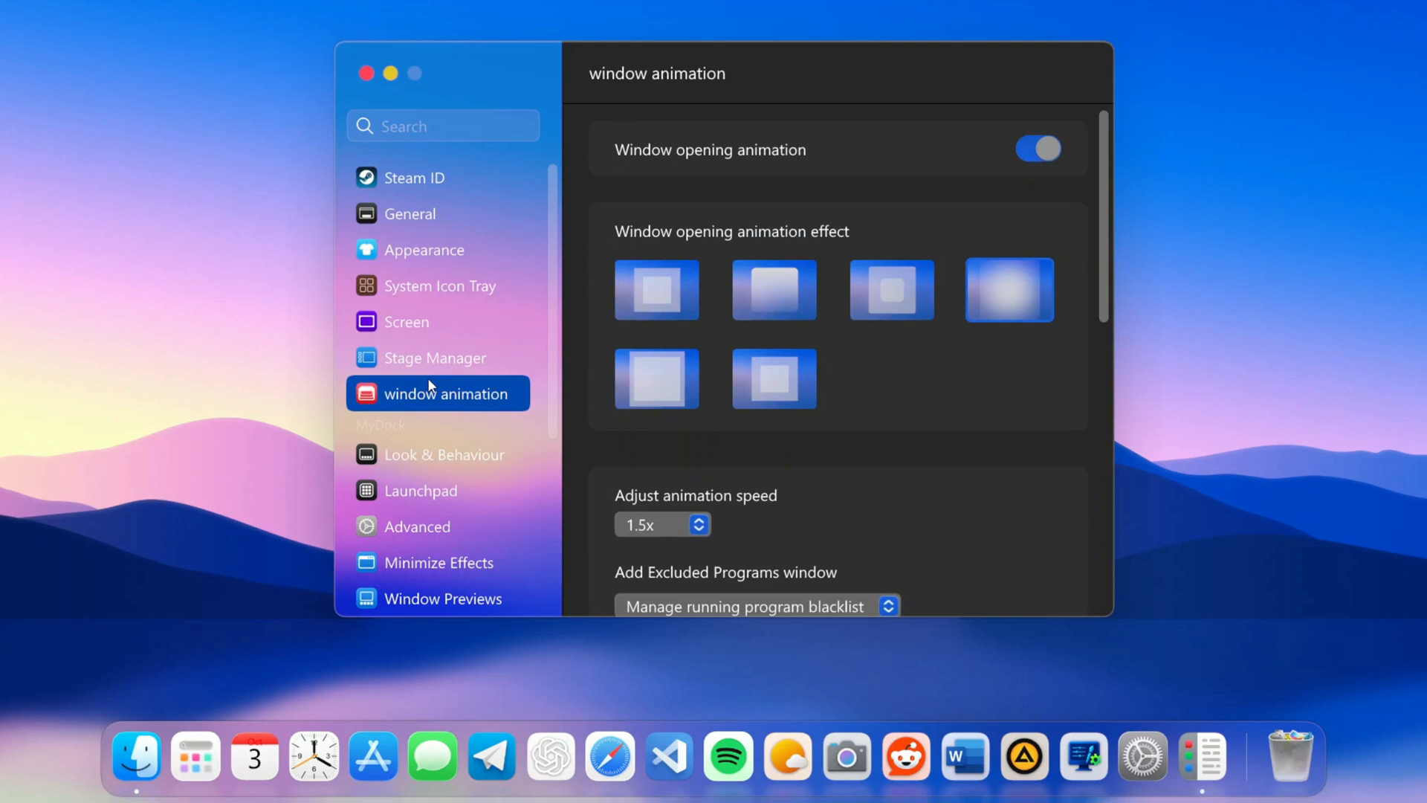
left_click(365, 72)
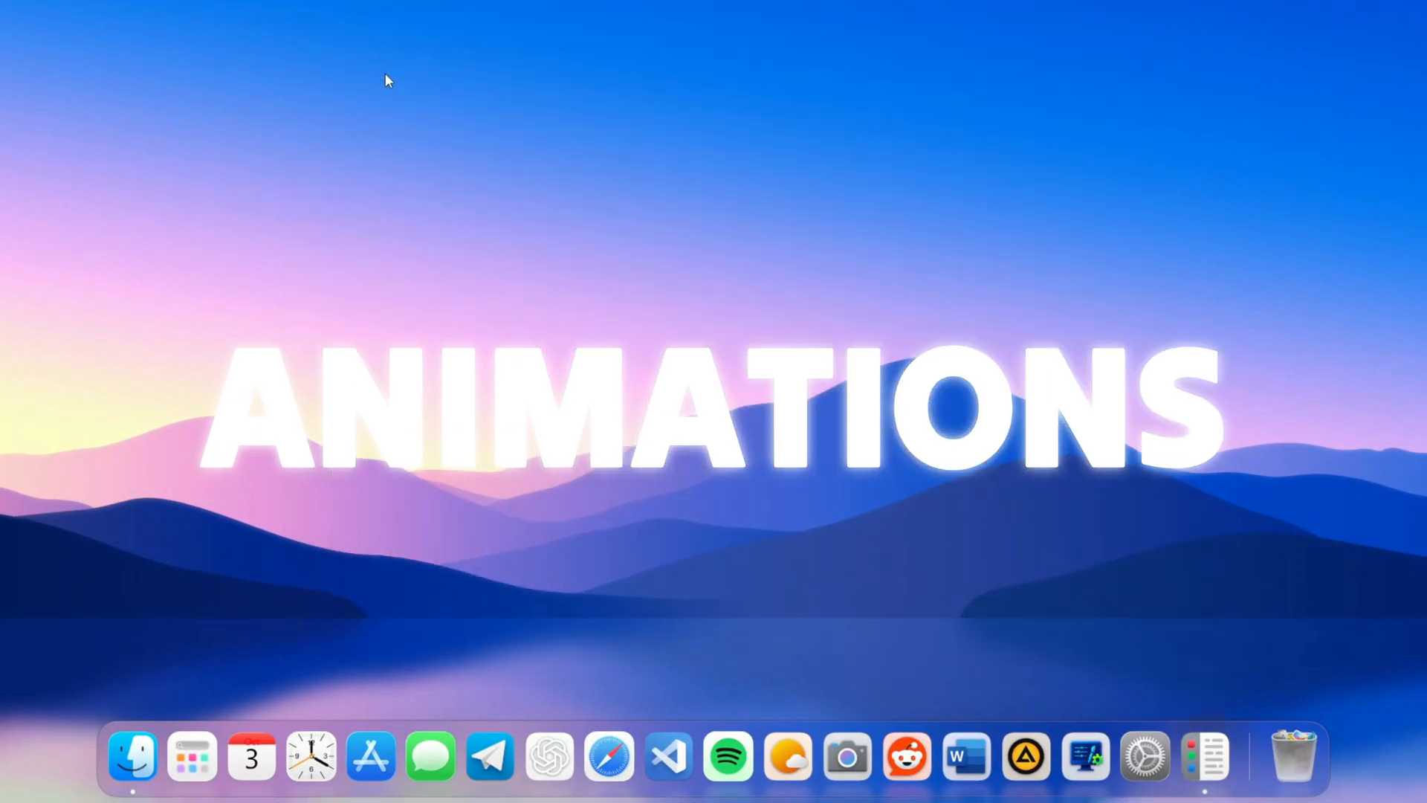
left_click(1206, 755)
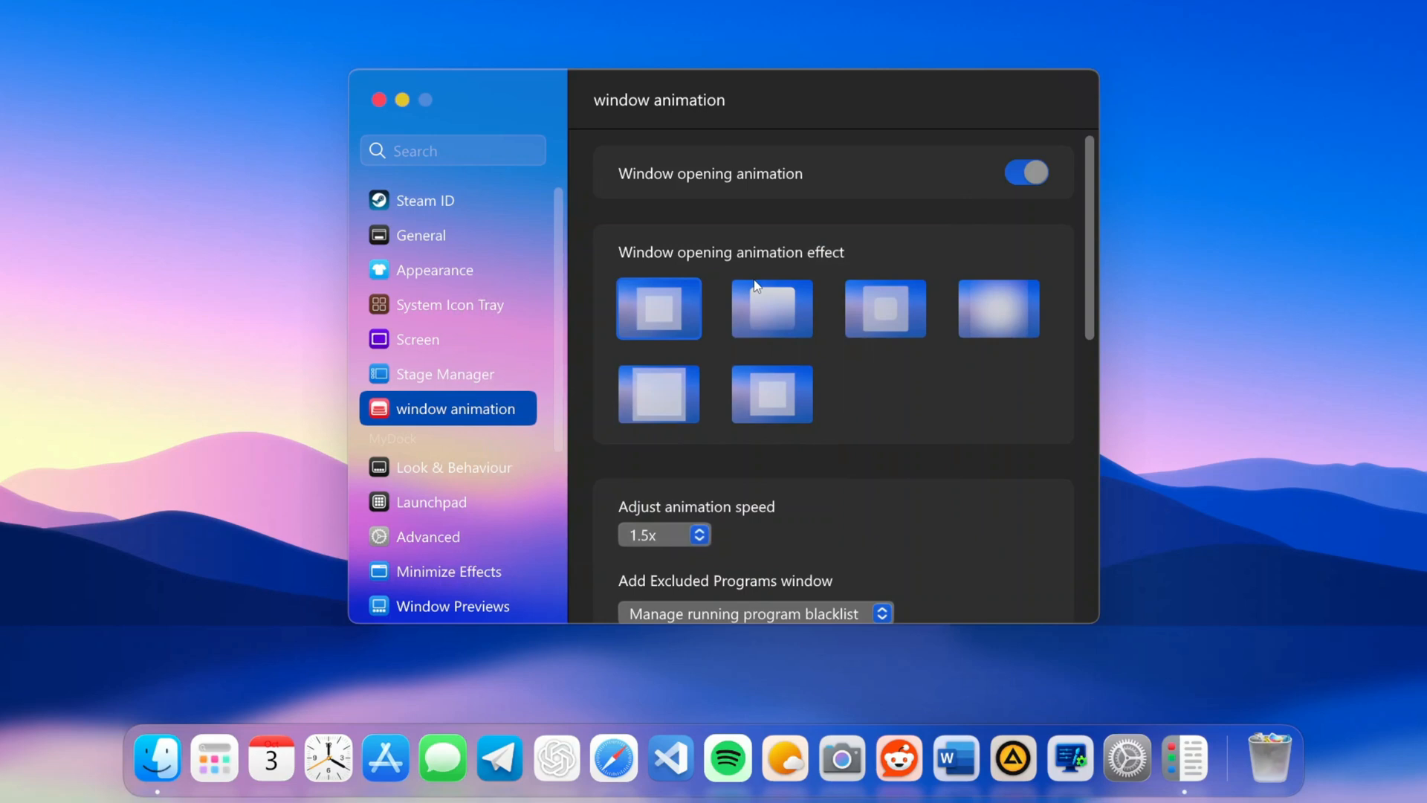
scroll("down", 3)
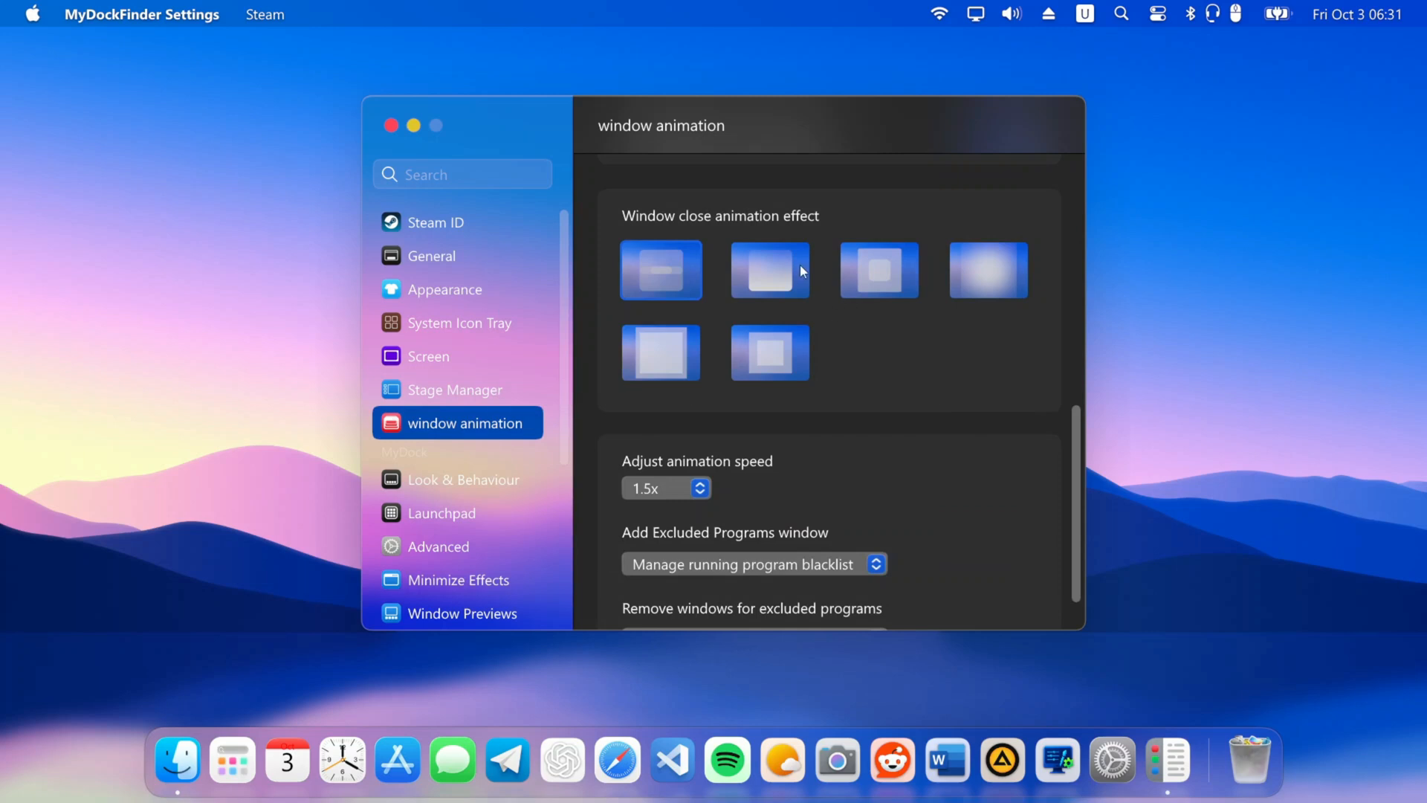
scroll("down", 3)
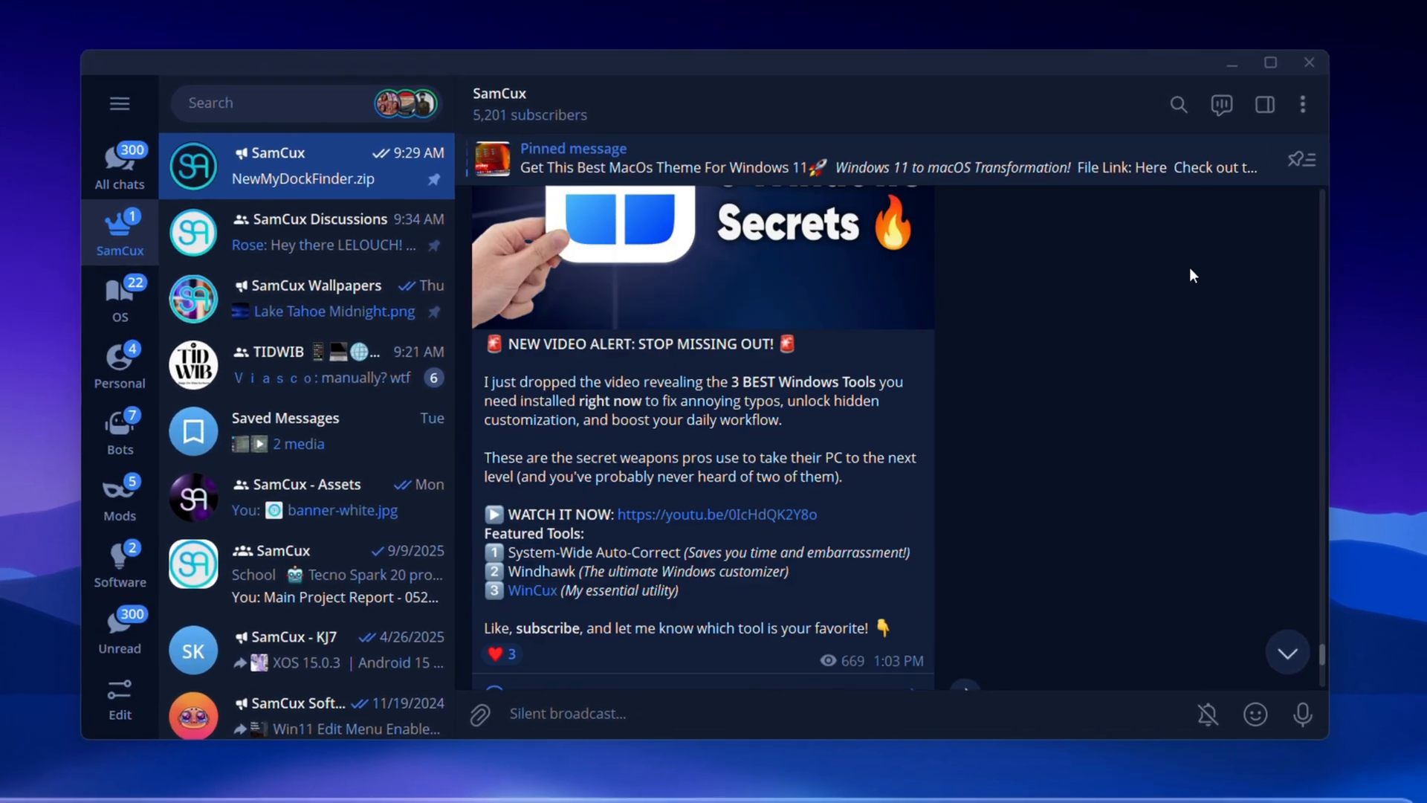
- Post #newmydockfinder in the Discussions group, then browse the creator's YouTube Videos list
left_click(307, 232)
type("#newmydockfinder")
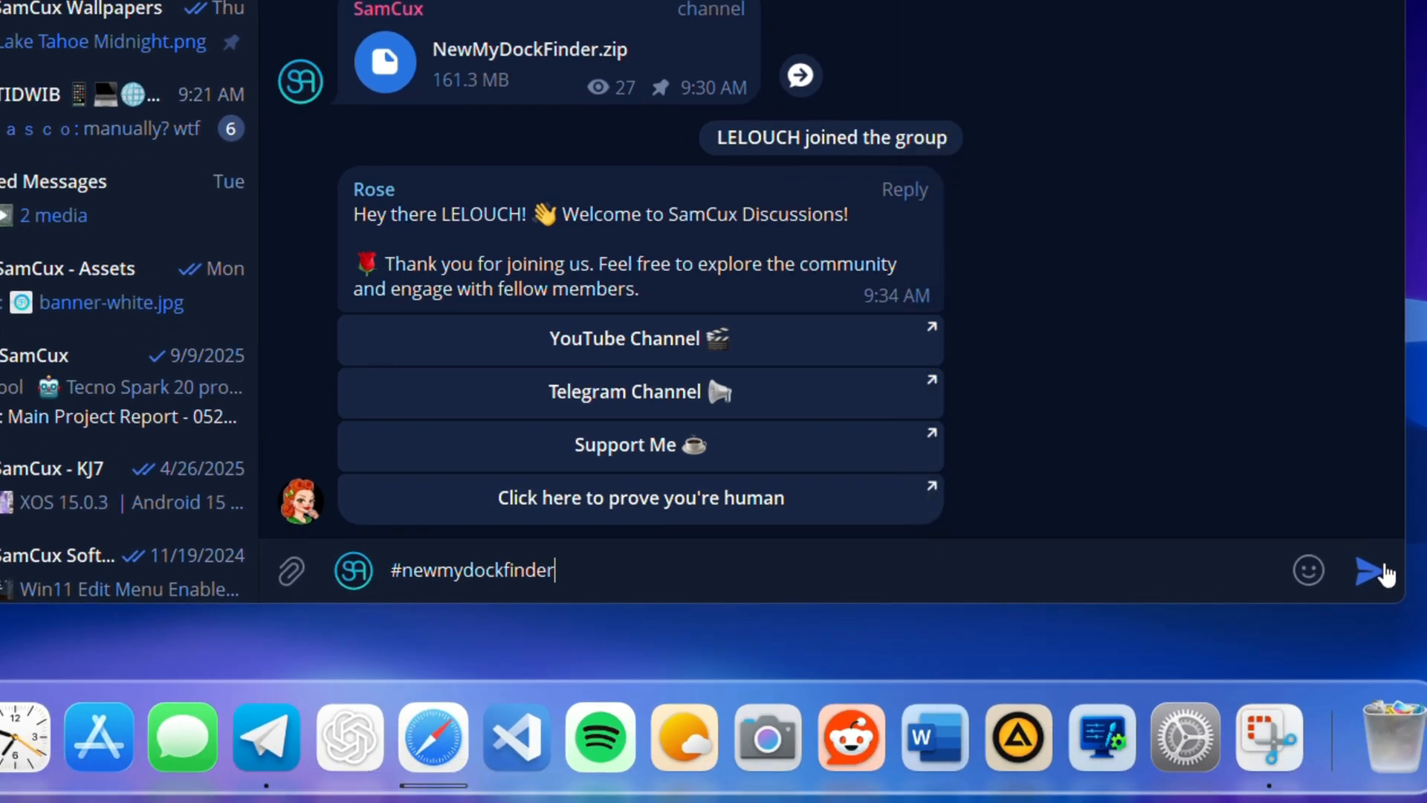
left_click(1377, 571)
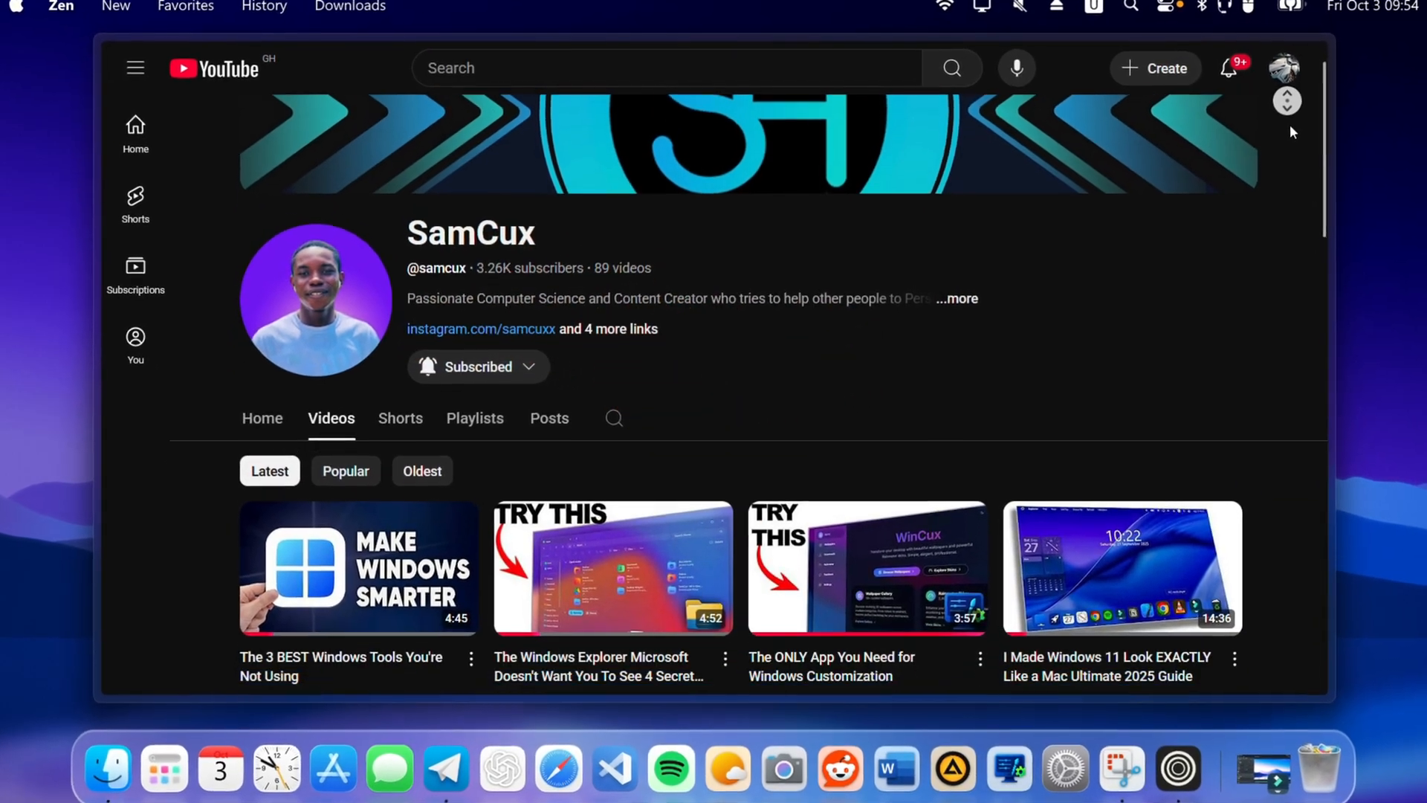
scroll("down", 3)
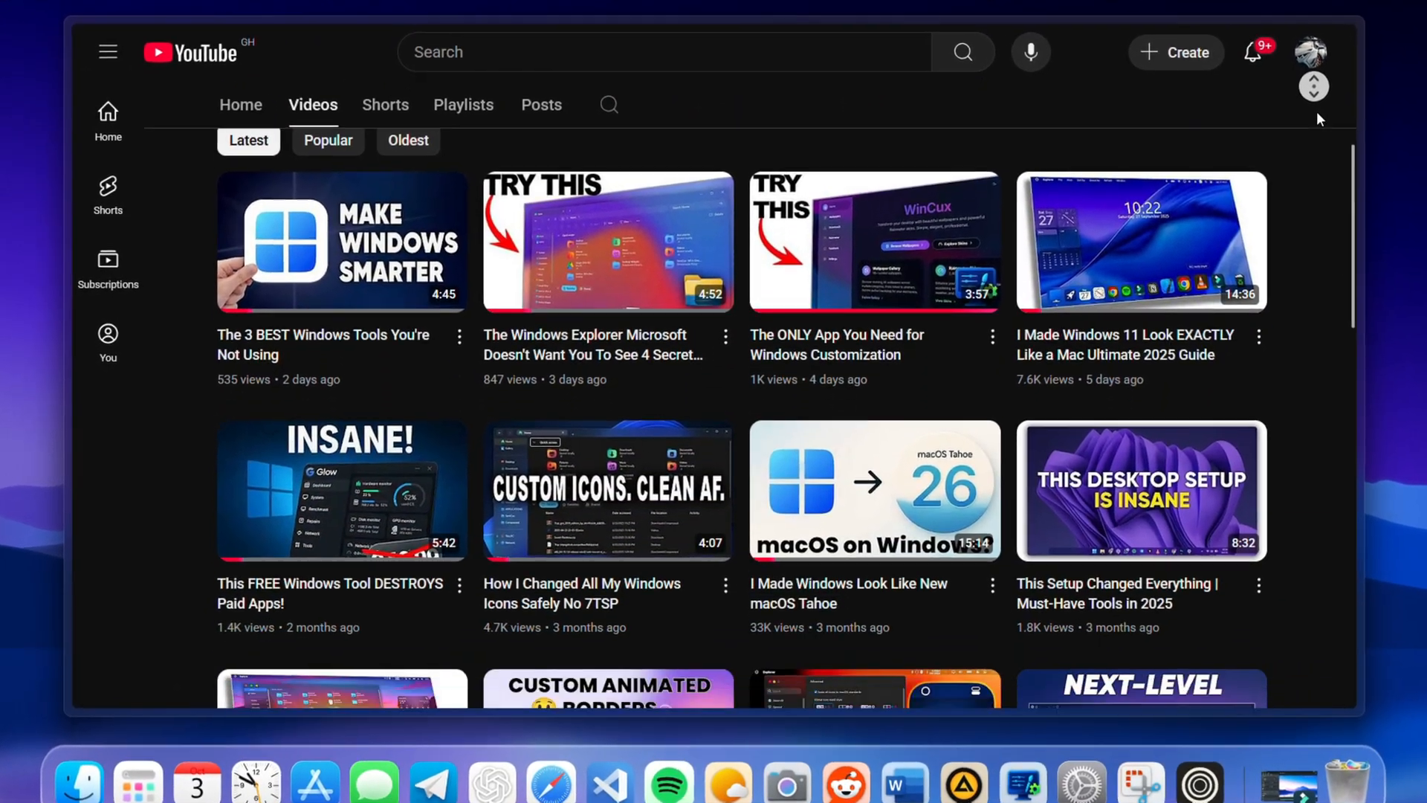